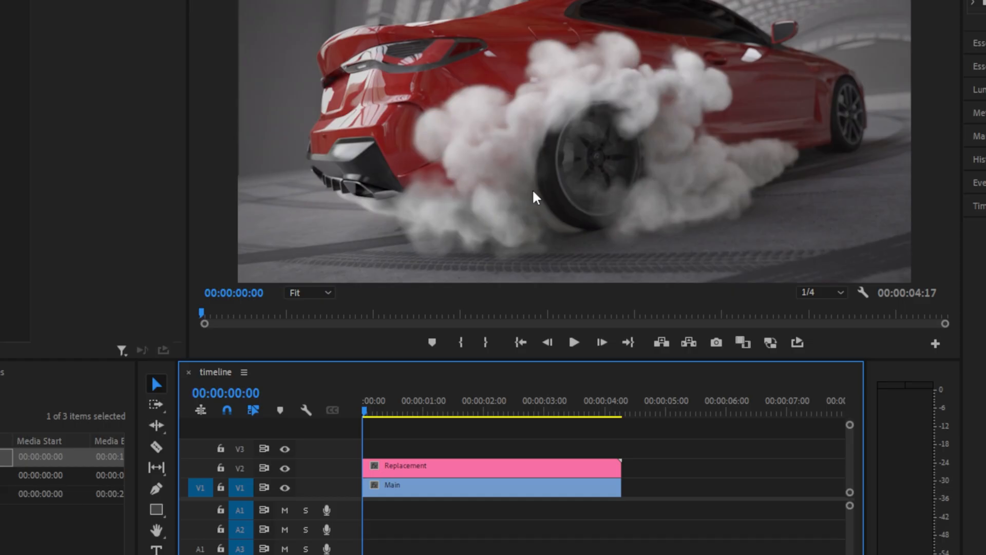
Search the Effects panel for 'corner' to find the Corner Pin distort effect
text(coerner)
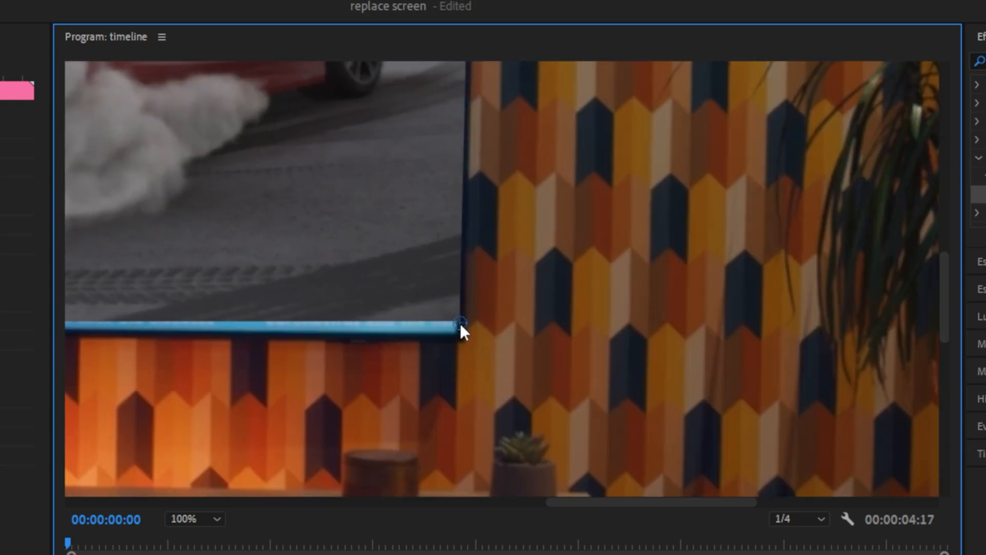
Pin the car clip's lower-right corner onto the TV screen's lower-right corner
click(196, 519)
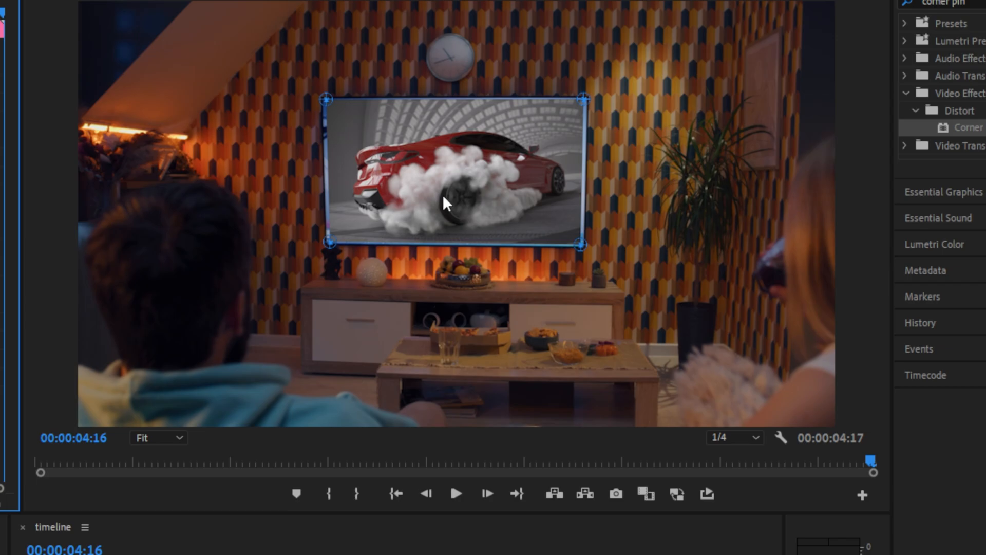
At the last frame, refit the Corner Pin handles to the TV corners, adding keyframes
click(156, 437)
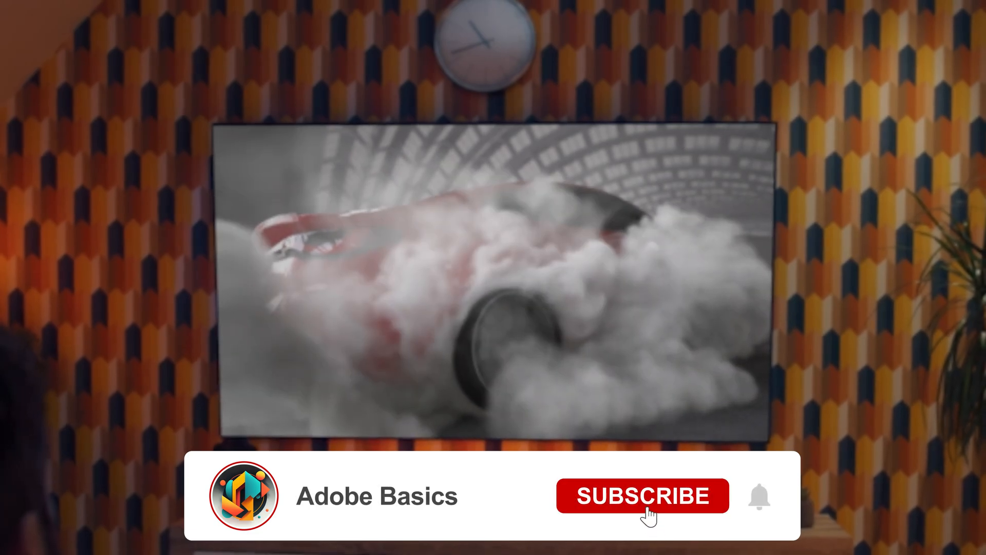
click(642, 496)
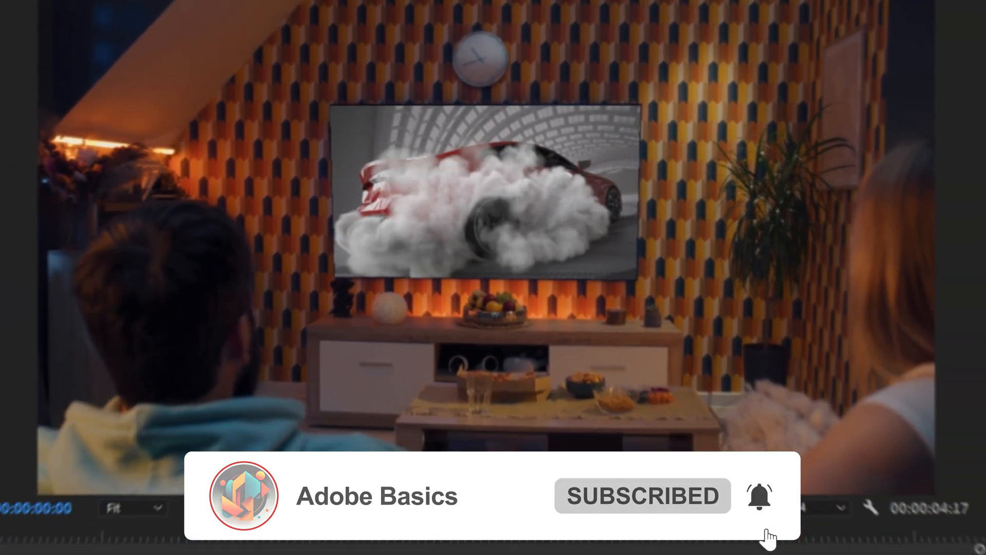